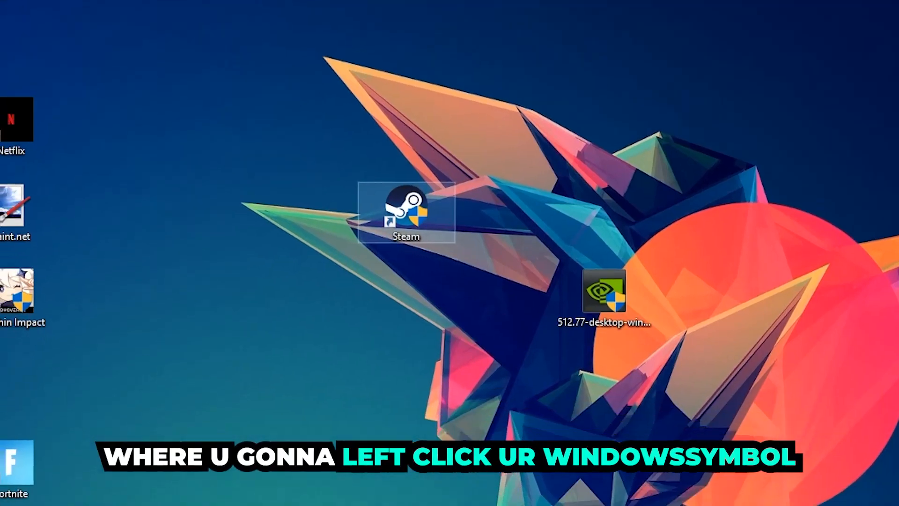
Step: Search 'windows defender firewall' from Start so it appears as the best match
{"action": "left_click", "coordinate": [10, 494]}
{"action": "type", "text": "W"}
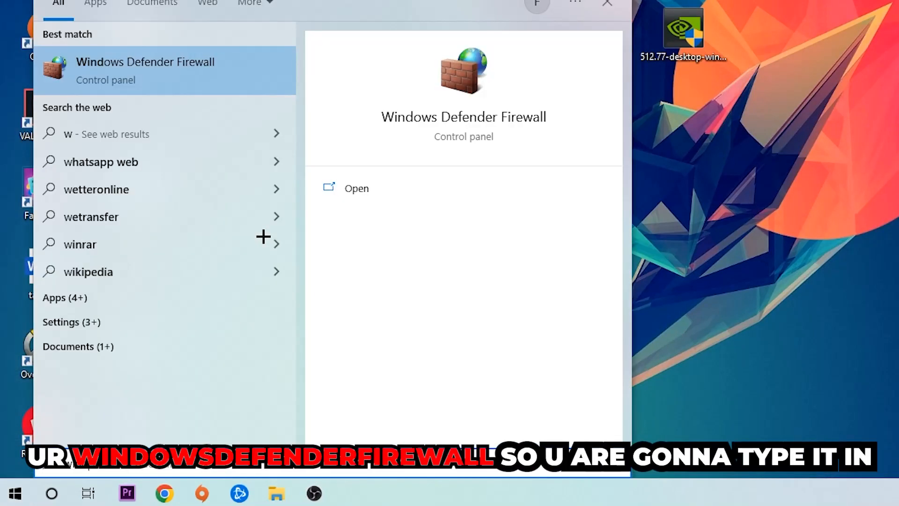
{"action": "type", "text": "ind"}
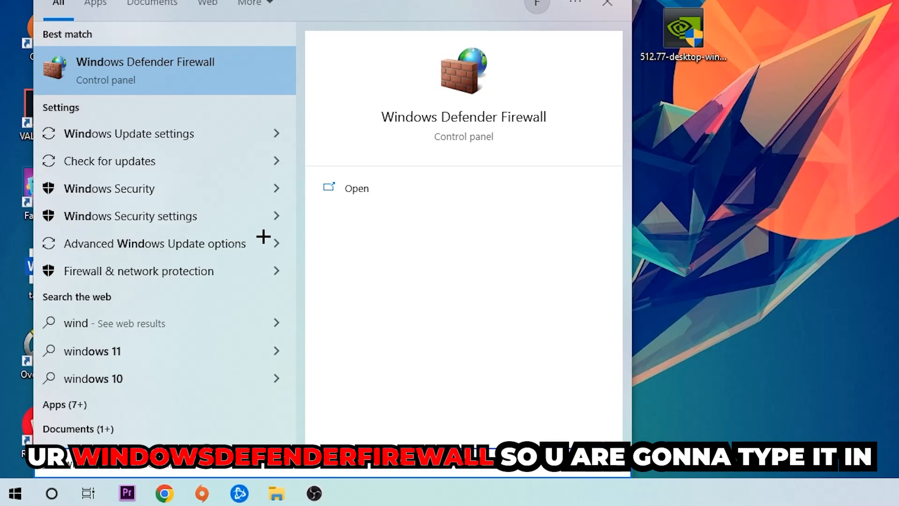
{"action": "mouse_move", "coordinate": [234, 61]}
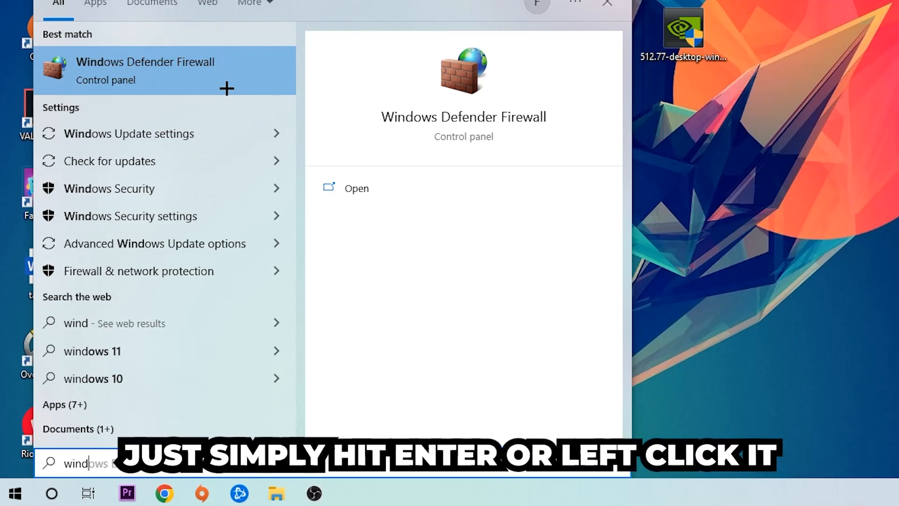
Step: Launch Windows Defender Firewall from the best-match search result
{"action": "left_click", "coordinate": [145, 70]}
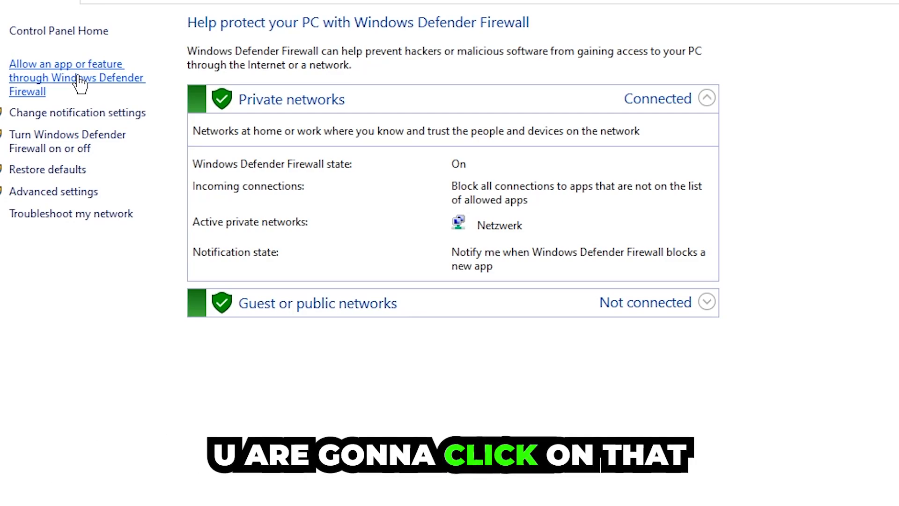
Step: Go to 'Allow an app or feature' and unlock the allowed apps list via Change settings
{"action": "left_click", "coordinate": [65, 78]}
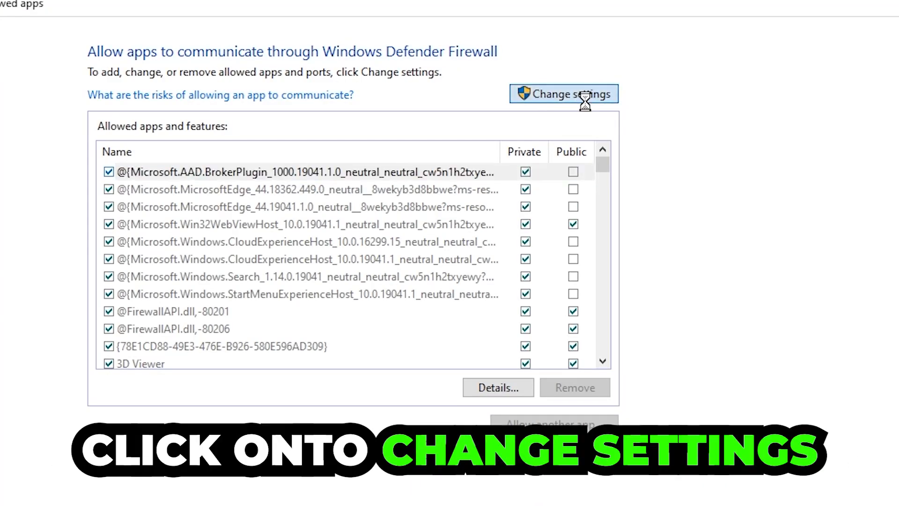
{"action": "left_click", "coordinate": [563, 94]}
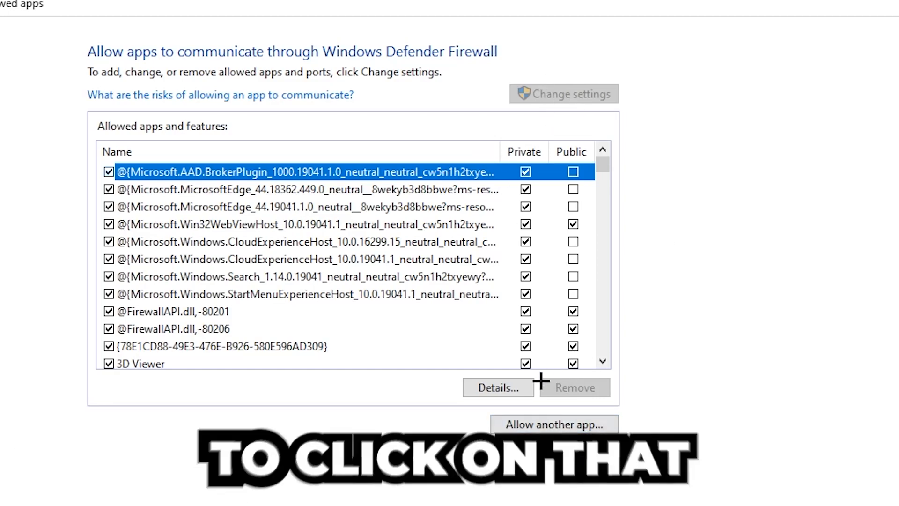
{"action": "left_click", "coordinate": [552, 423]}
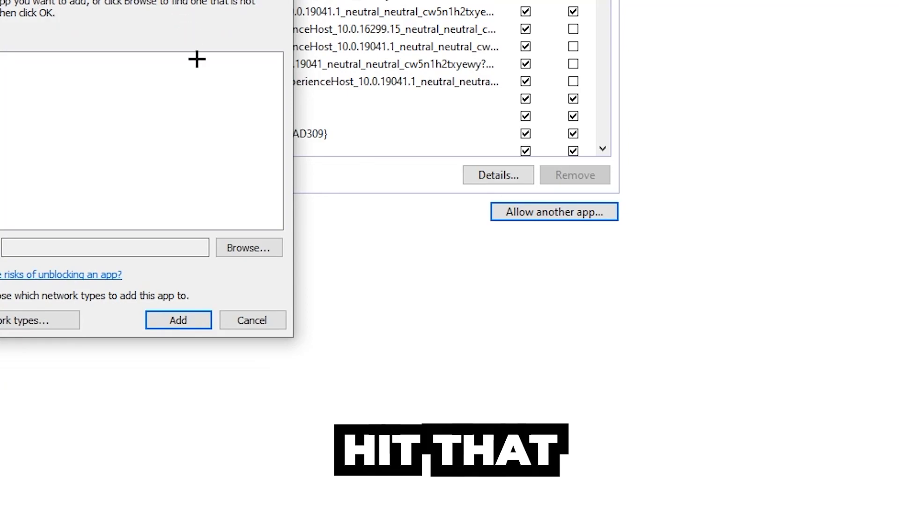
{"action": "mouse_move", "coordinate": [132, 220]}
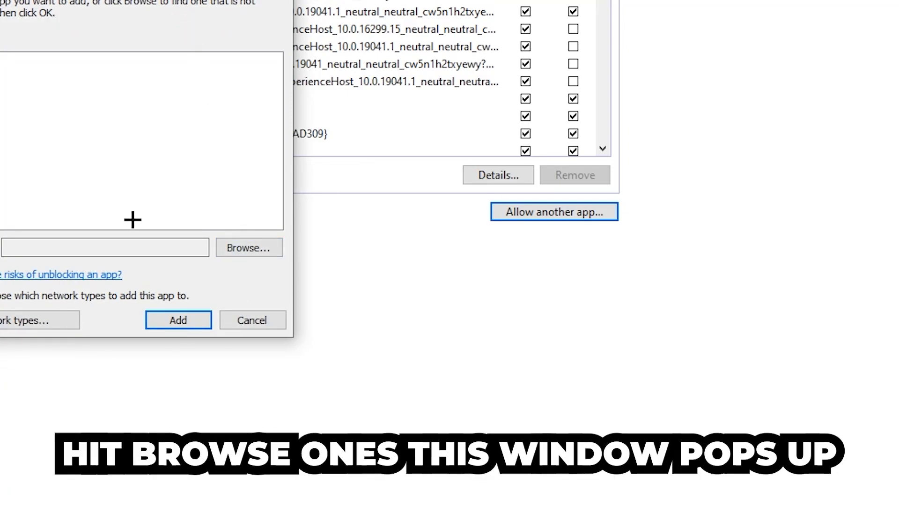
{"action": "left_click", "coordinate": [248, 247]}
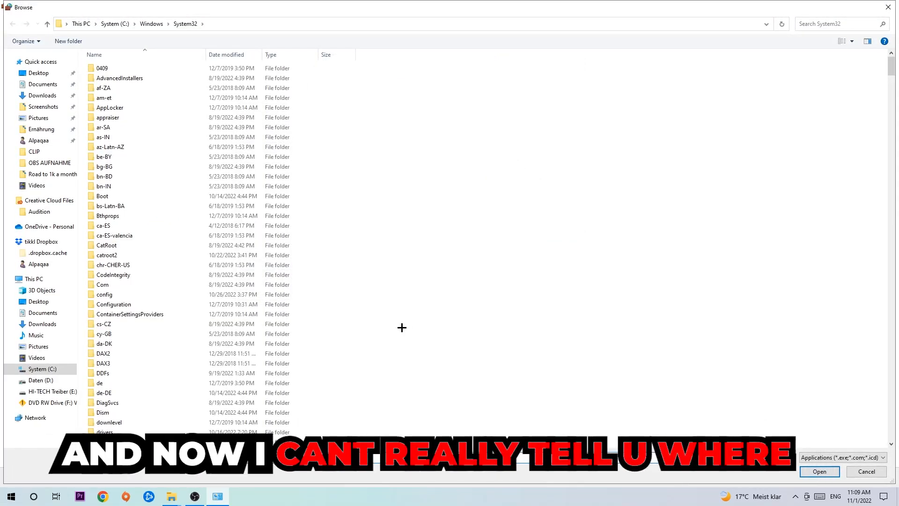
{"action": "mouse_move", "coordinate": [396, 321]}
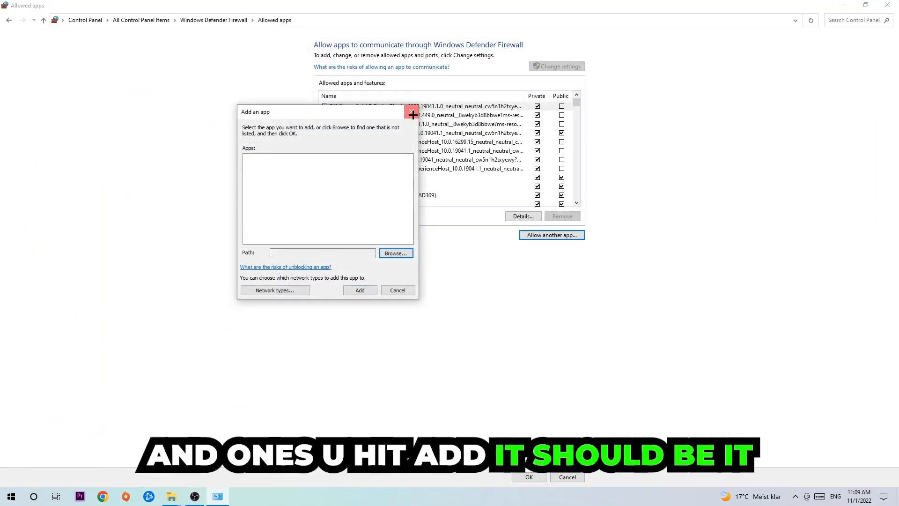
{"action": "left_click", "coordinate": [397, 289]}
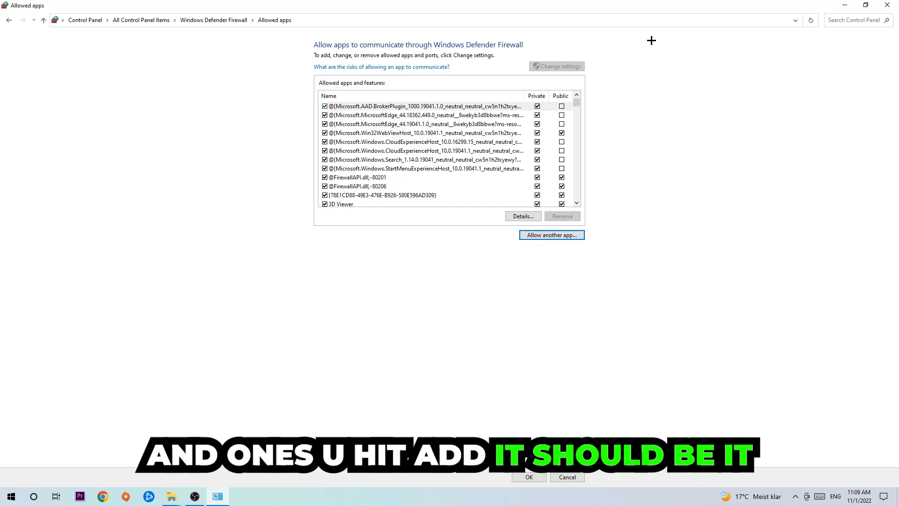